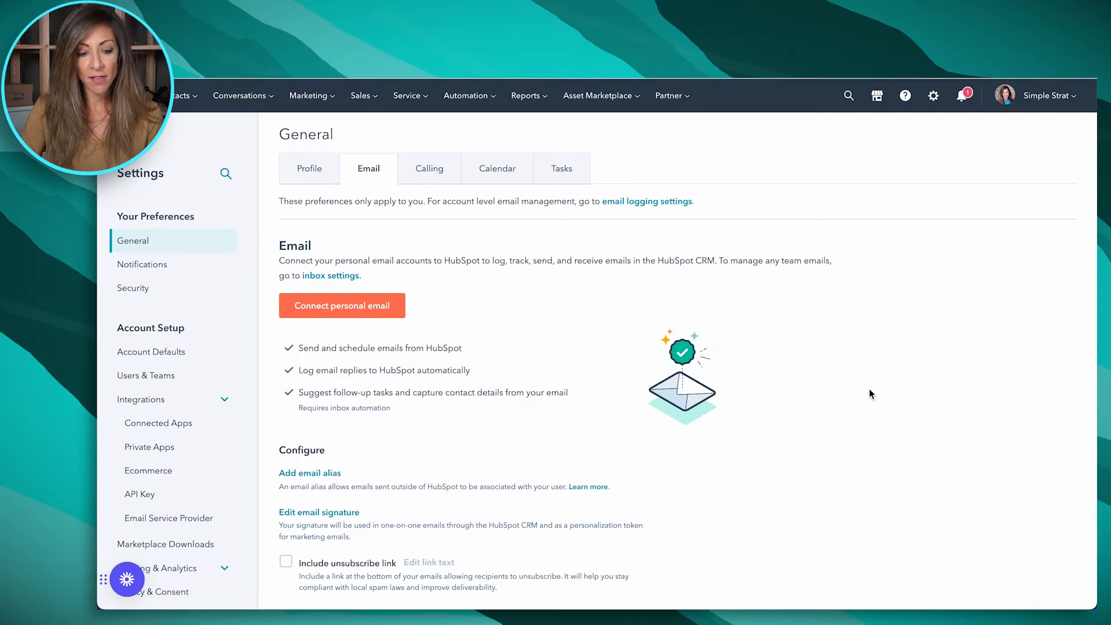
{"action": "mouse_move", "coordinate": [501, 232]}
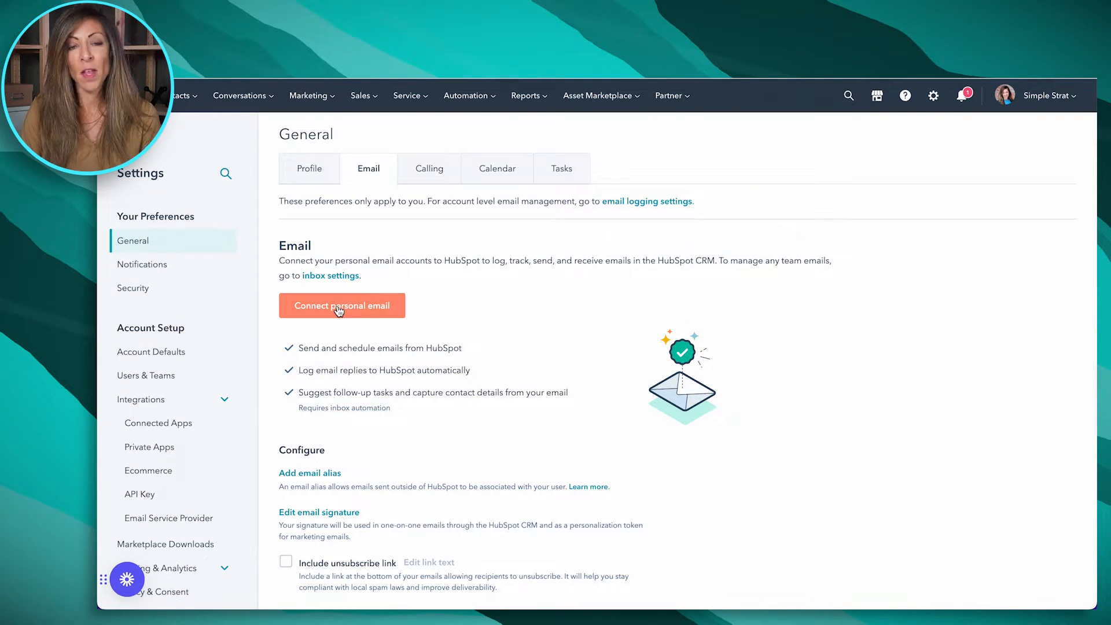
Begin connecting a personal email account from HubSpot's email settings.
{"action": "left_click", "coordinate": [342, 306]}
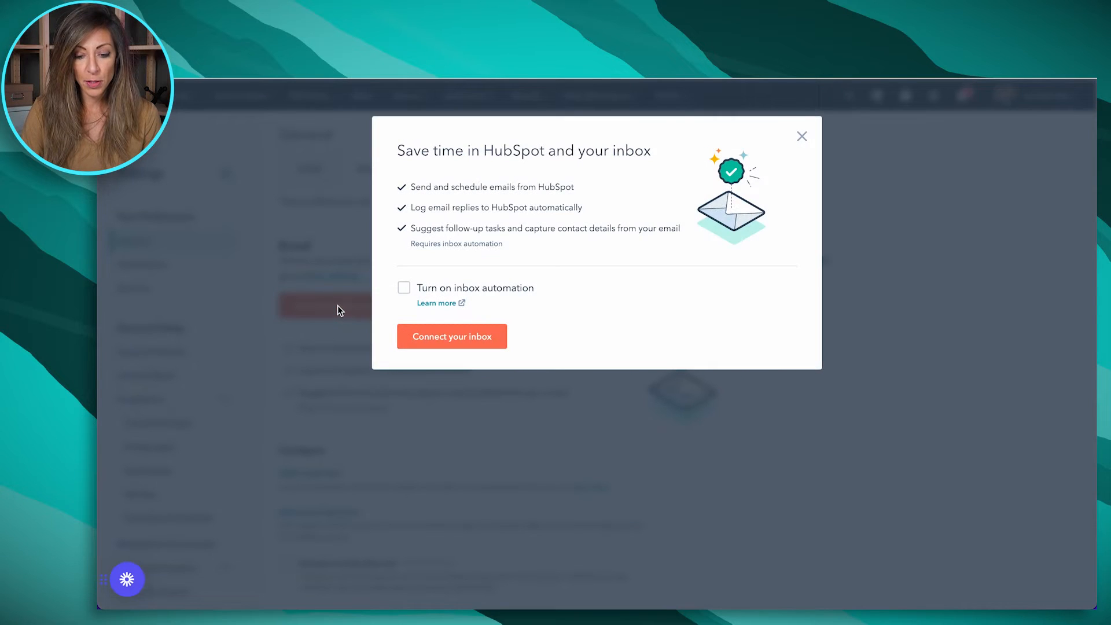
{"action": "left_click", "coordinate": [404, 289]}
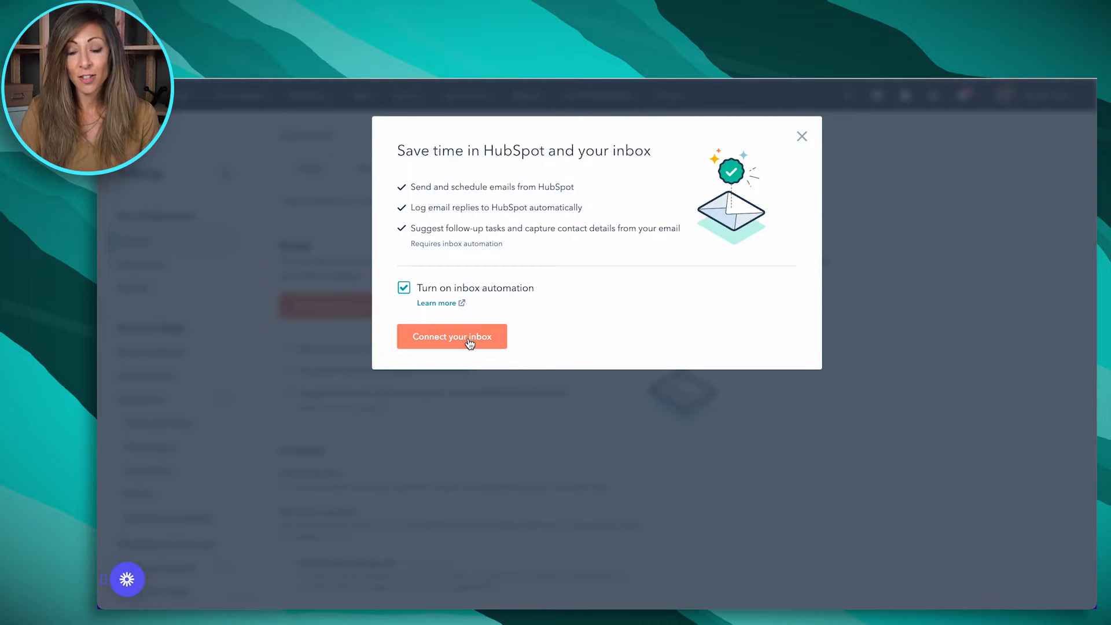
{"action": "left_click", "coordinate": [452, 336]}
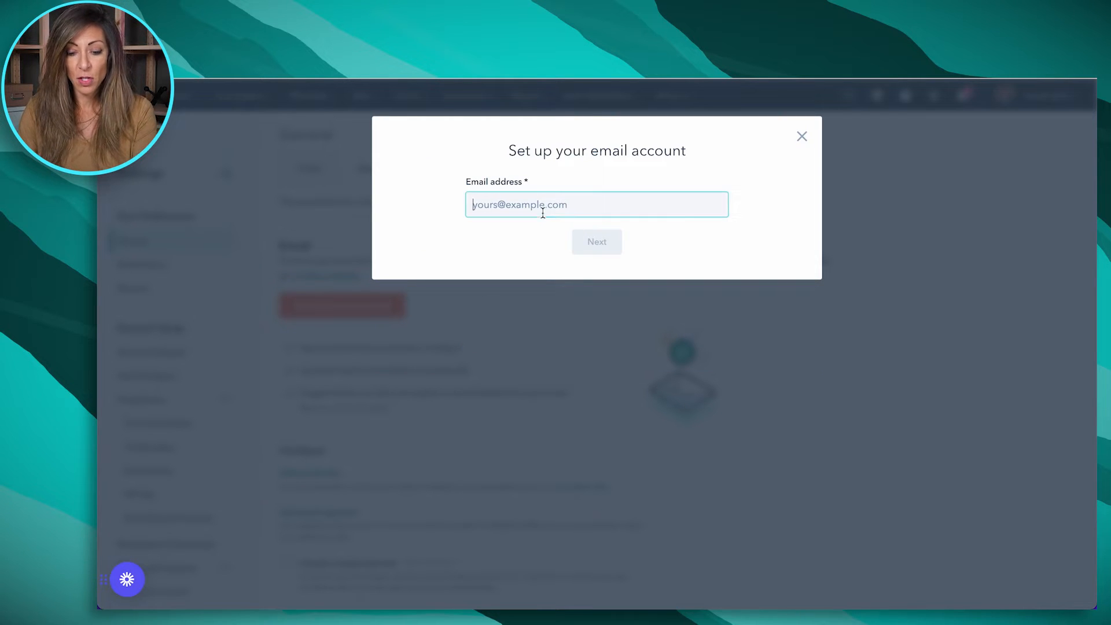
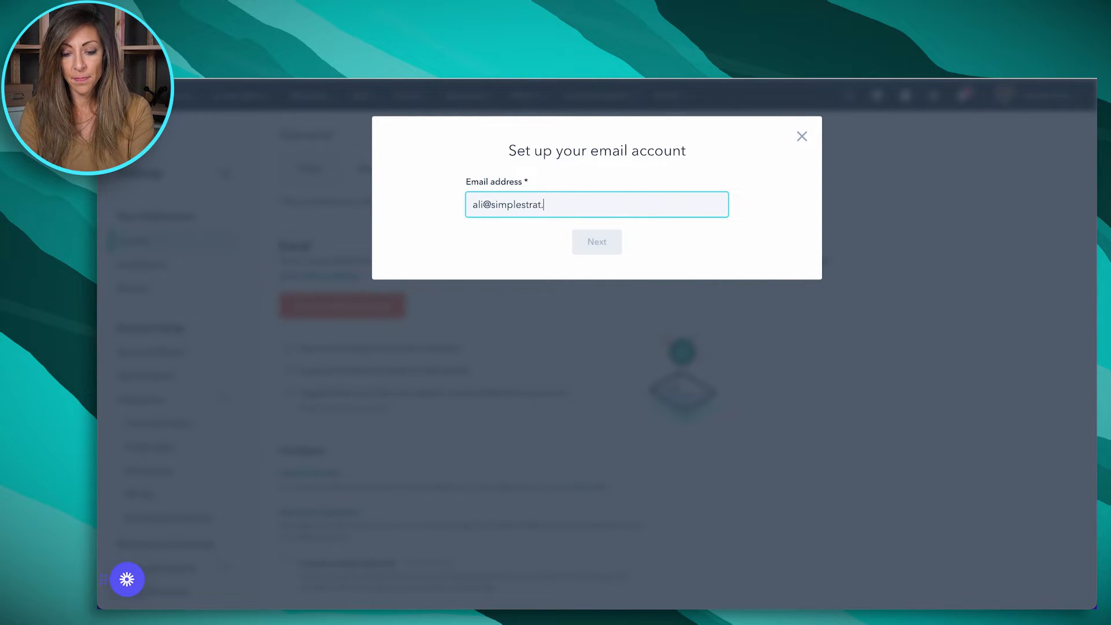
{"action": "left_click", "coordinate": [598, 242]}
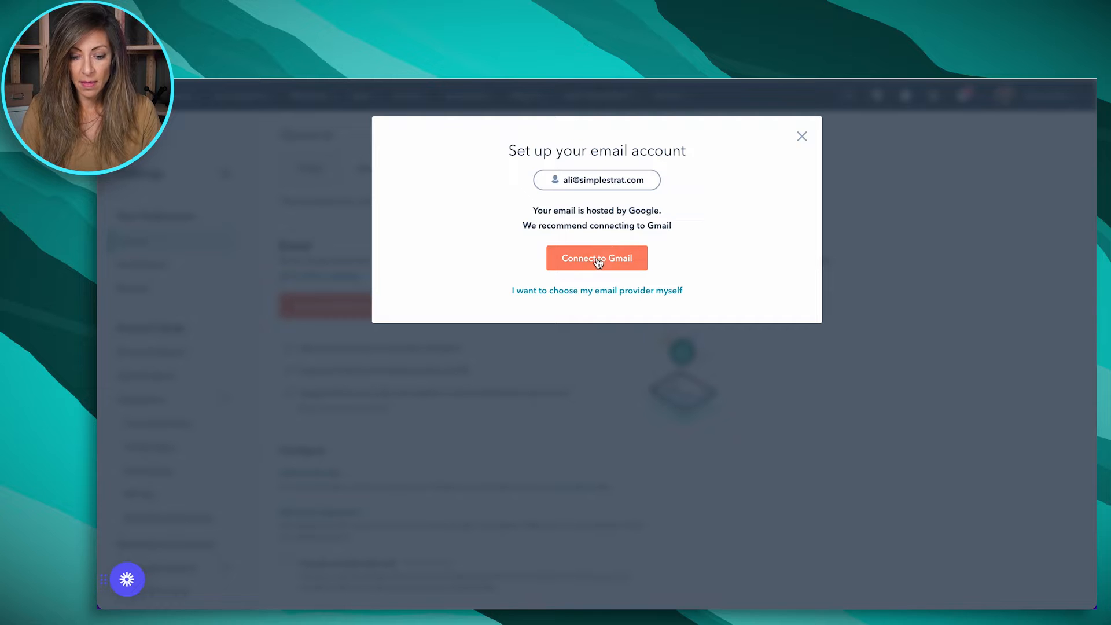
{"action": "left_click", "coordinate": [596, 257]}
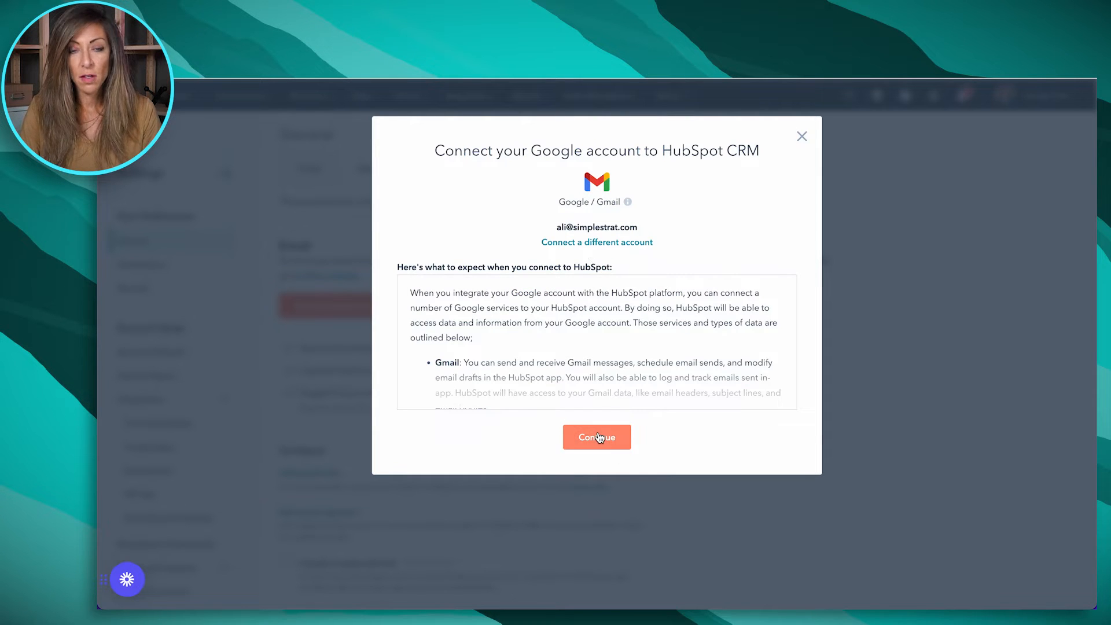
{"action": "scroll", "scroll_direction": "down", "scroll_amount": 3}
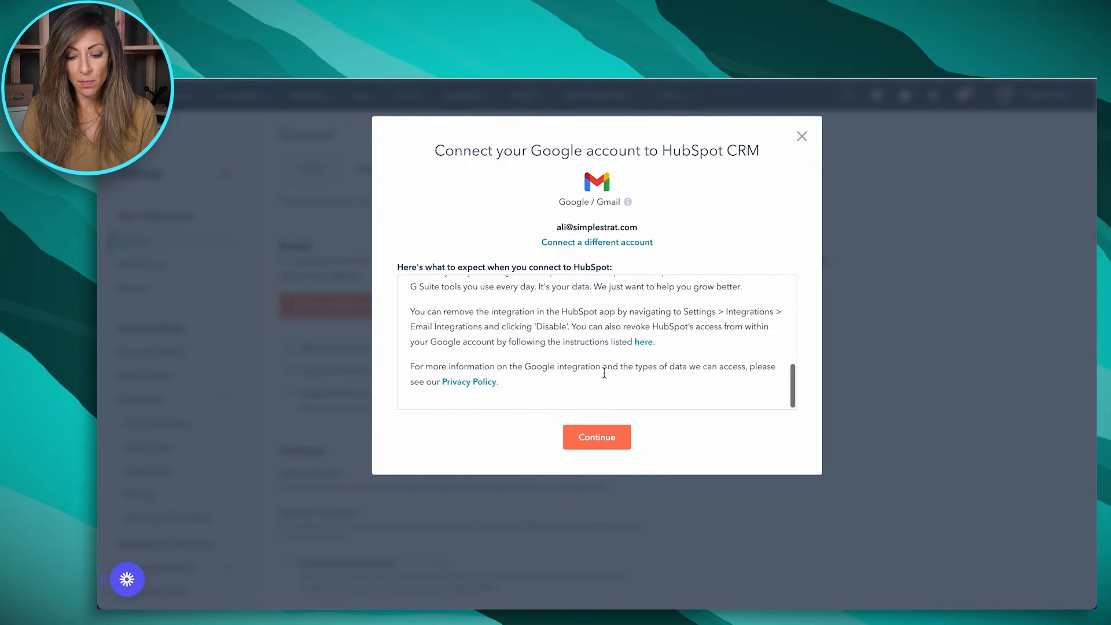
Grant HubSpot access to the Google account so the Gmail inbox is connected.
{"action": "left_click", "coordinate": [596, 438]}
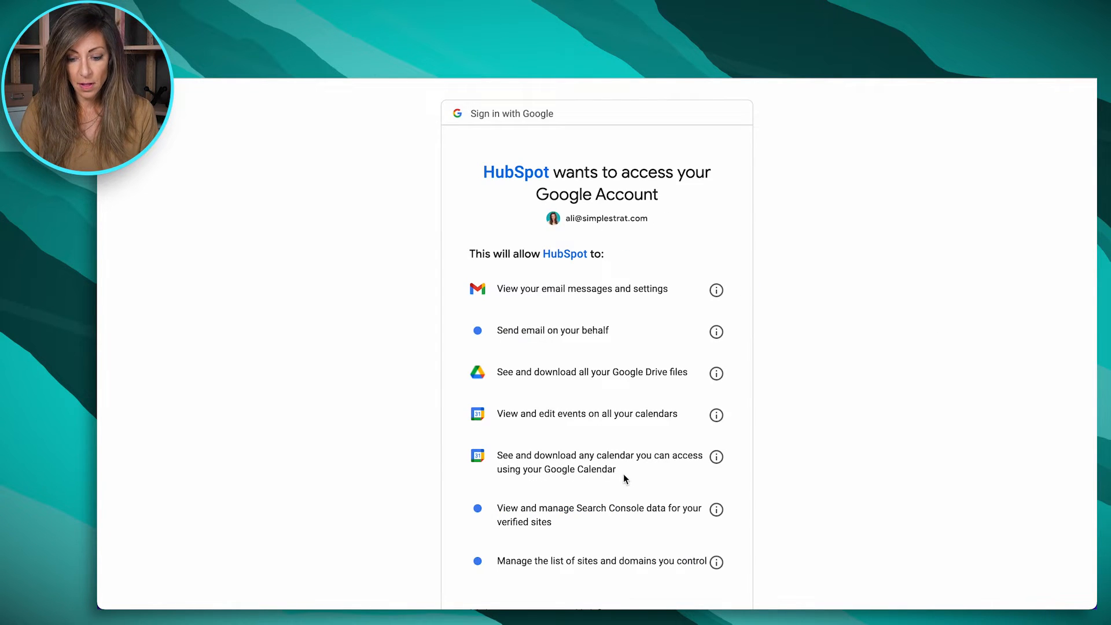
{"action": "scroll", "scroll_direction": "down", "scroll_amount": 3}
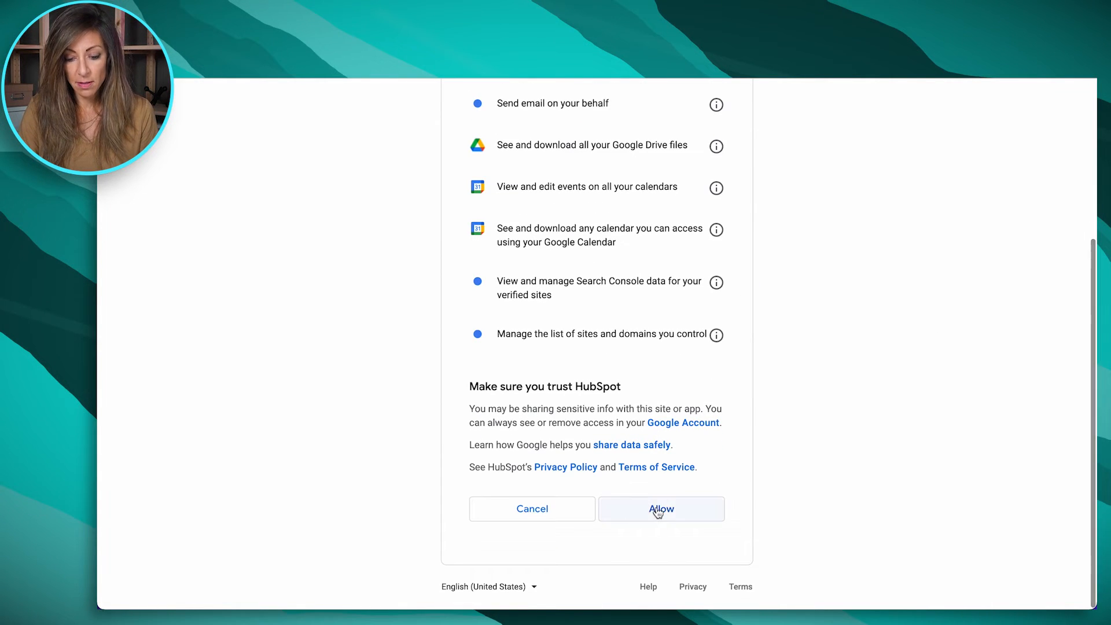
{"action": "left_click", "coordinate": [660, 509]}
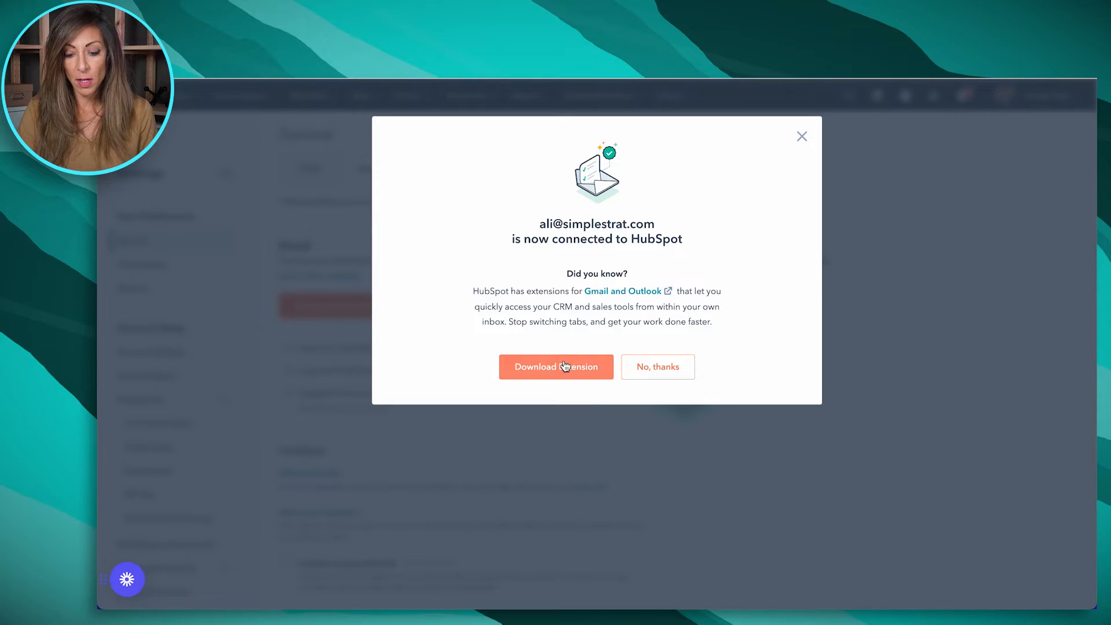
Install the HubSpot Sales extension from the Chrome Web Store.
{"action": "left_click", "coordinate": [555, 367]}
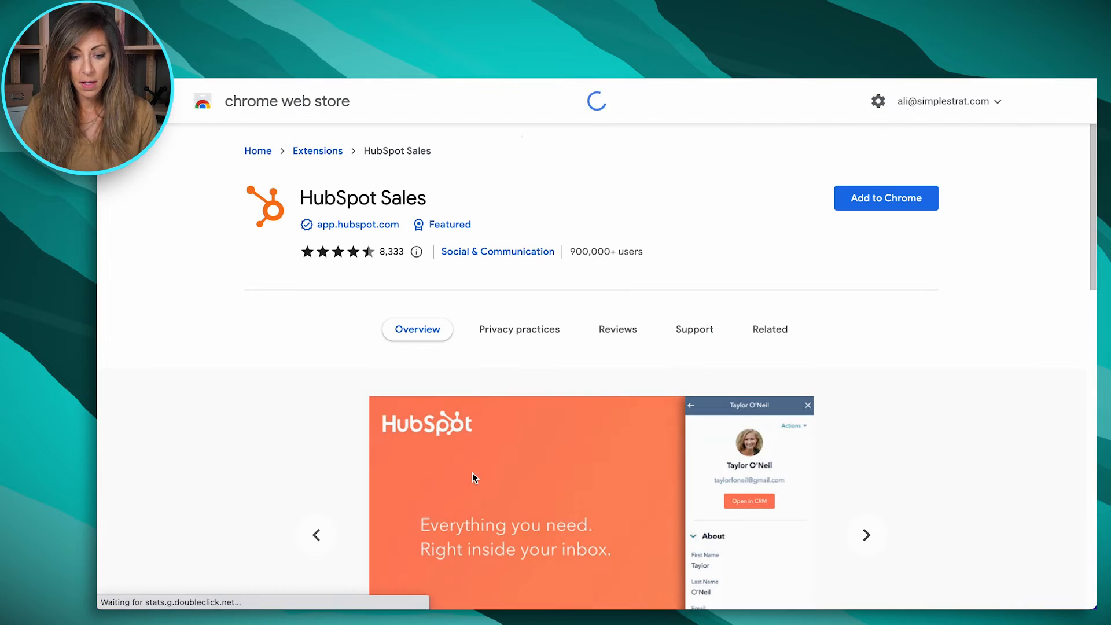
{"action": "left_click", "coordinate": [886, 198]}
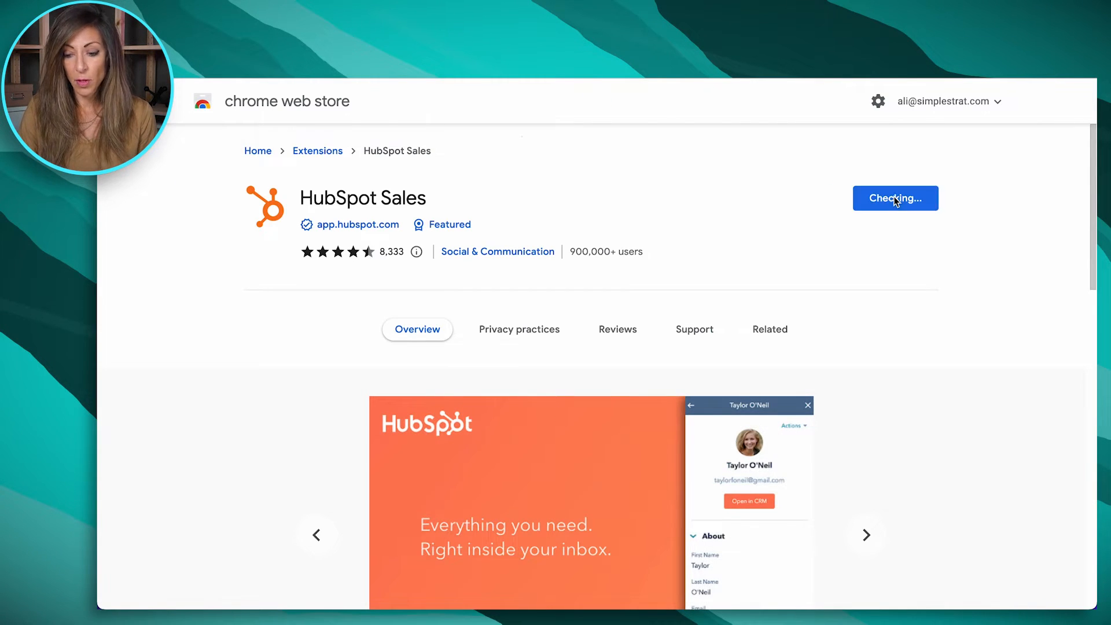
{"action": "mouse_move", "coordinate": [696, 396]}
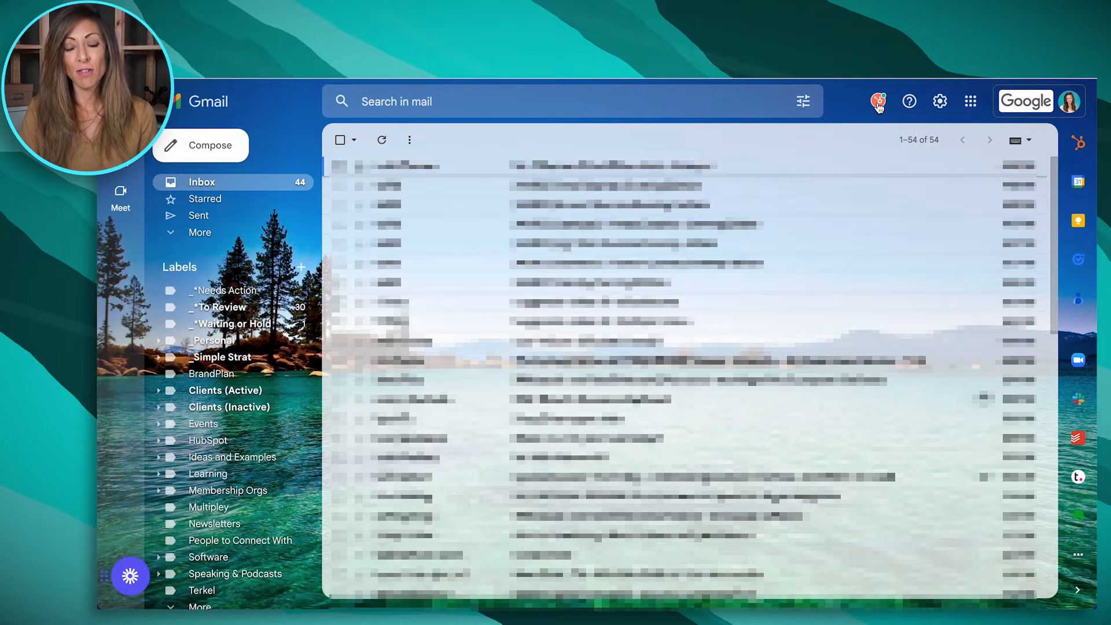
Review the extension's Log and track settings and the connected inbox and account details.
{"action": "left_click", "coordinate": [880, 101]}
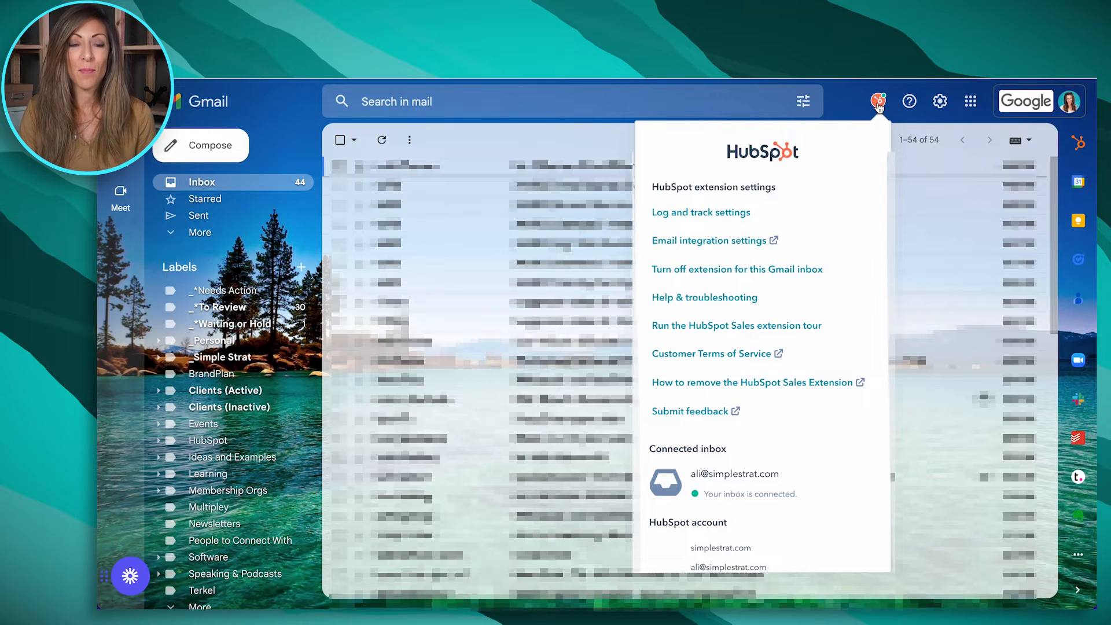
{"action": "left_click", "coordinate": [700, 213]}
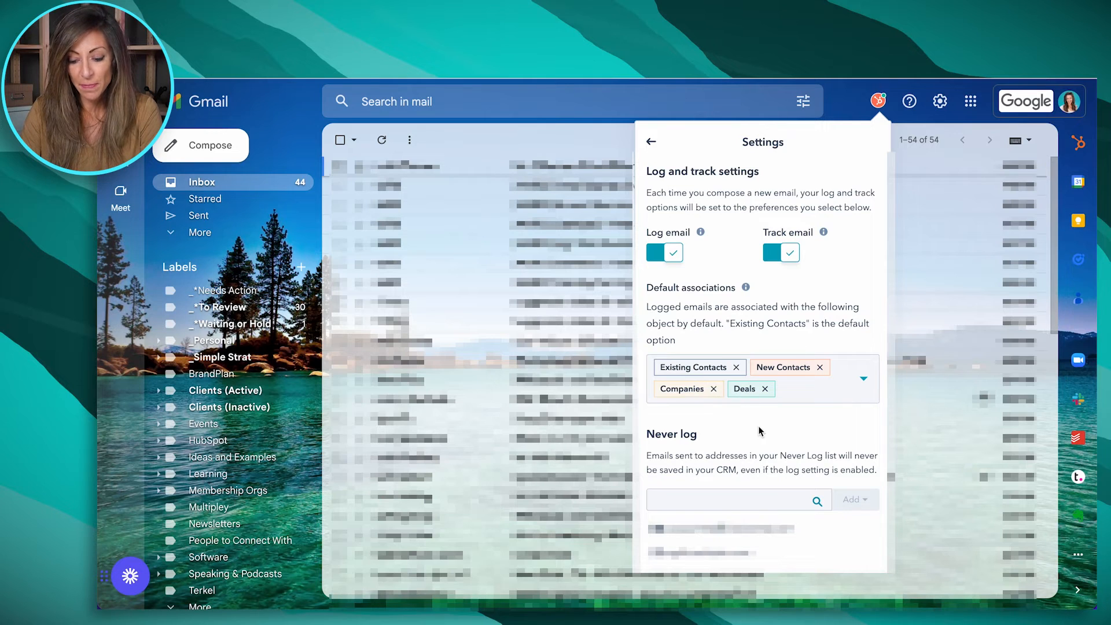
{"action": "mouse_move", "coordinate": [737, 499]}
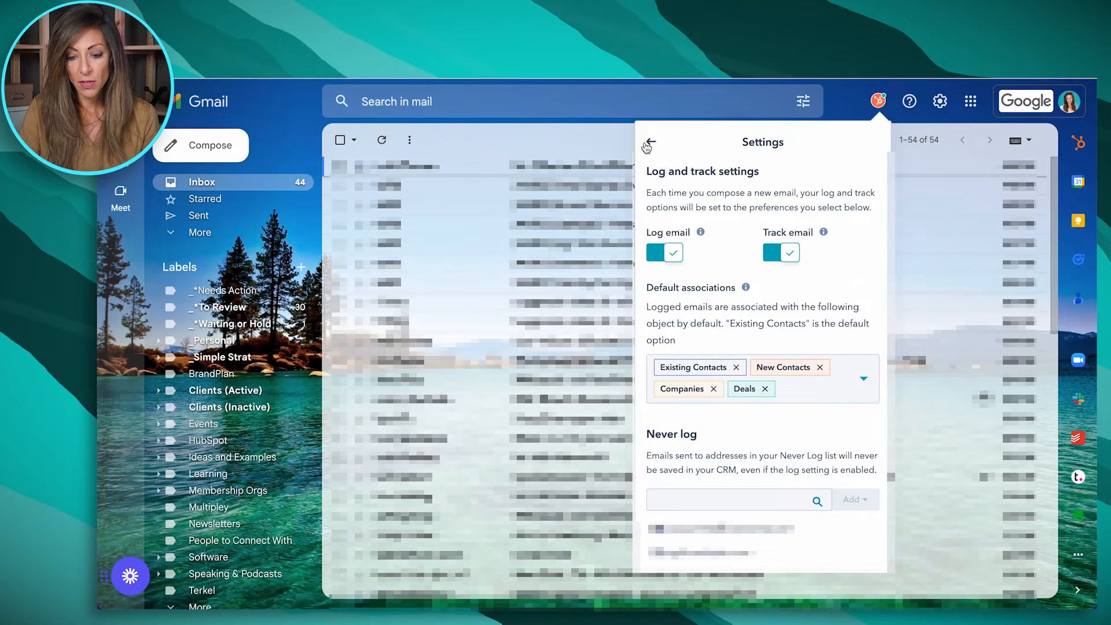
{"action": "left_click", "coordinate": [648, 143]}
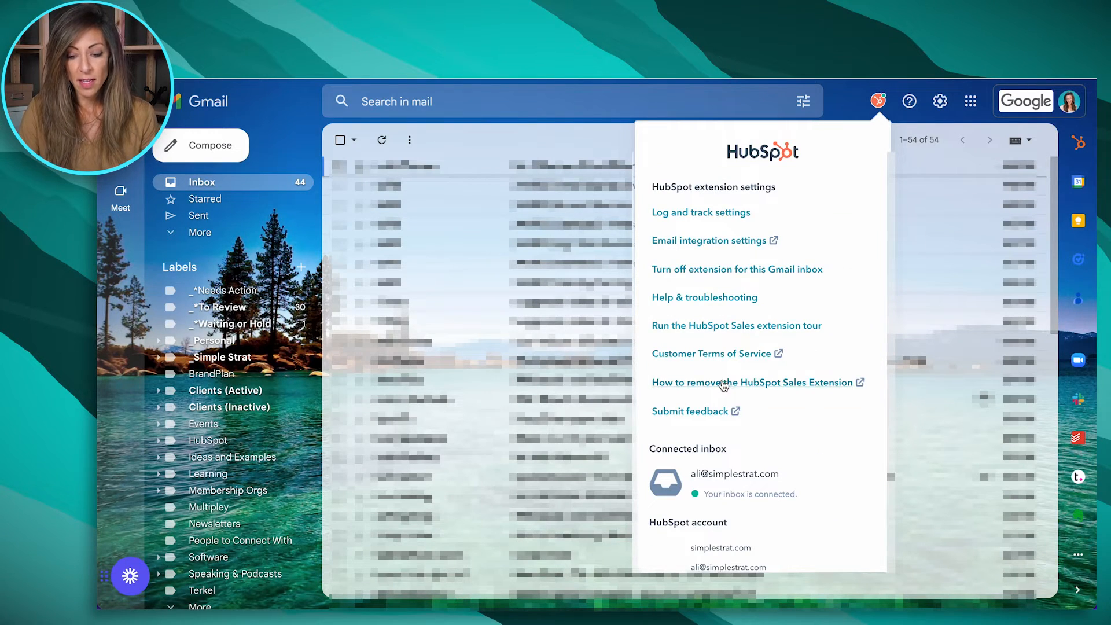
{"action": "mouse_move", "coordinate": [709, 240]}
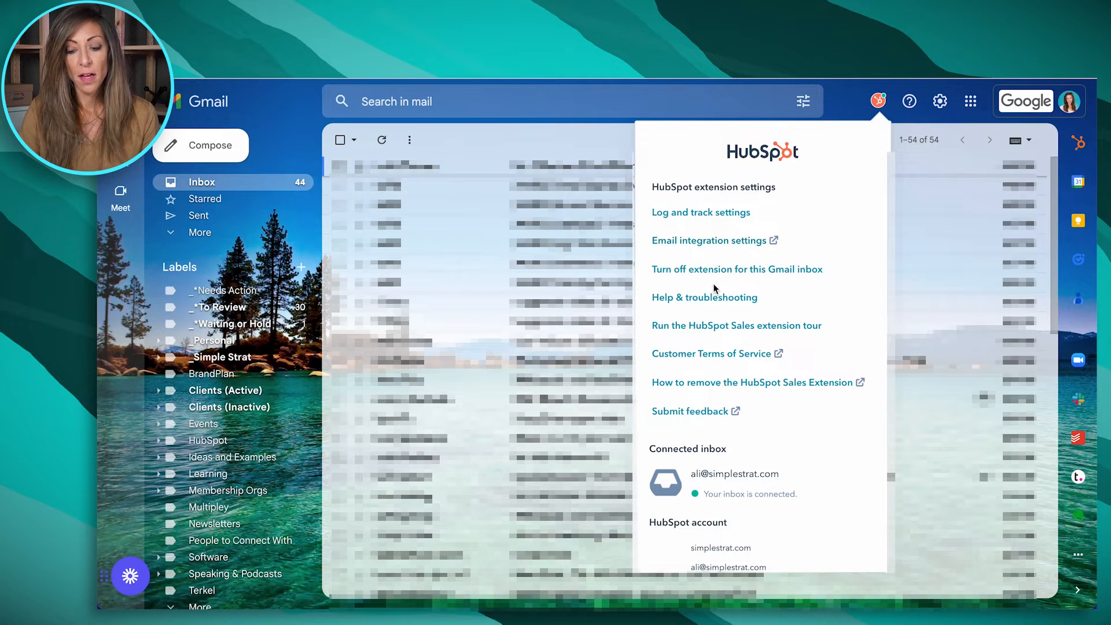
{"action": "scroll", "scroll_direction": "down", "scroll_amount": 3}
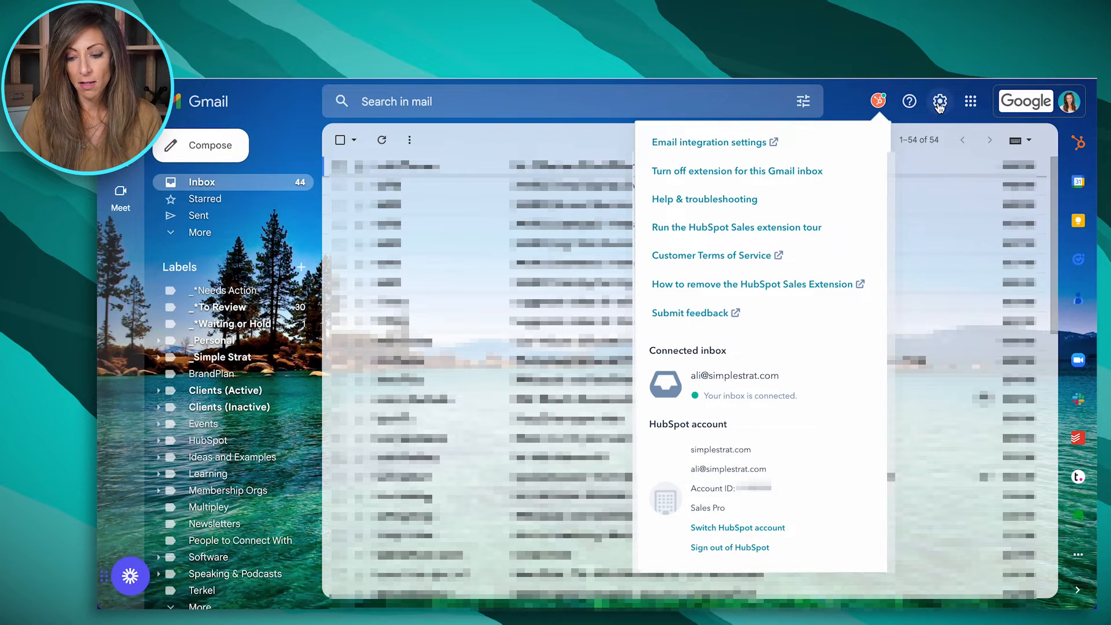
{"action": "left_click", "coordinate": [211, 146]}
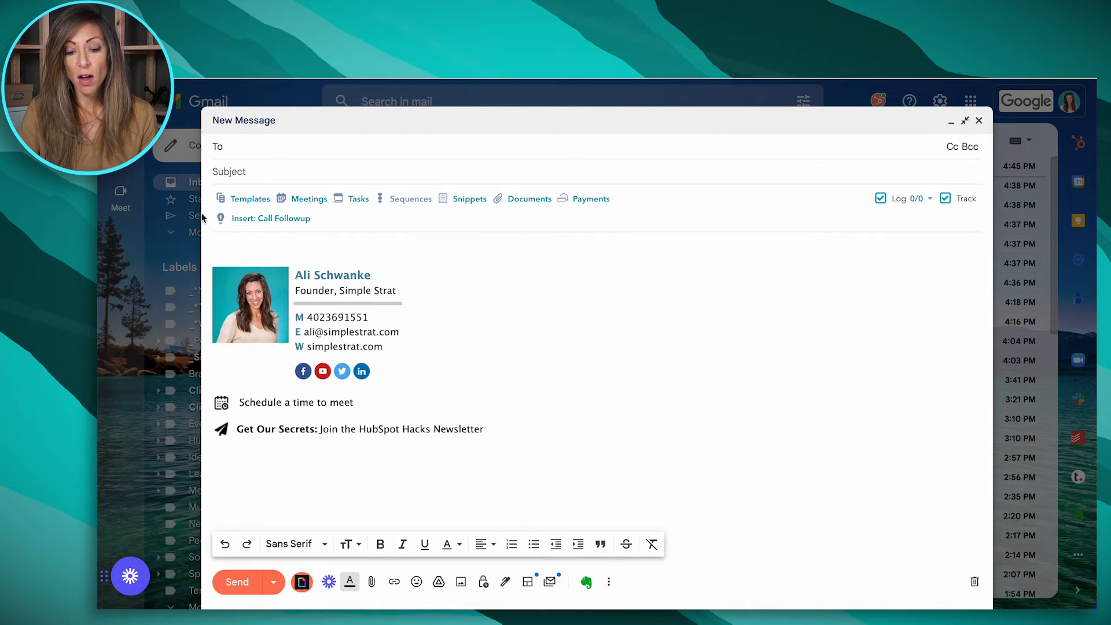
{"action": "mouse_move", "coordinate": [448, 195]}
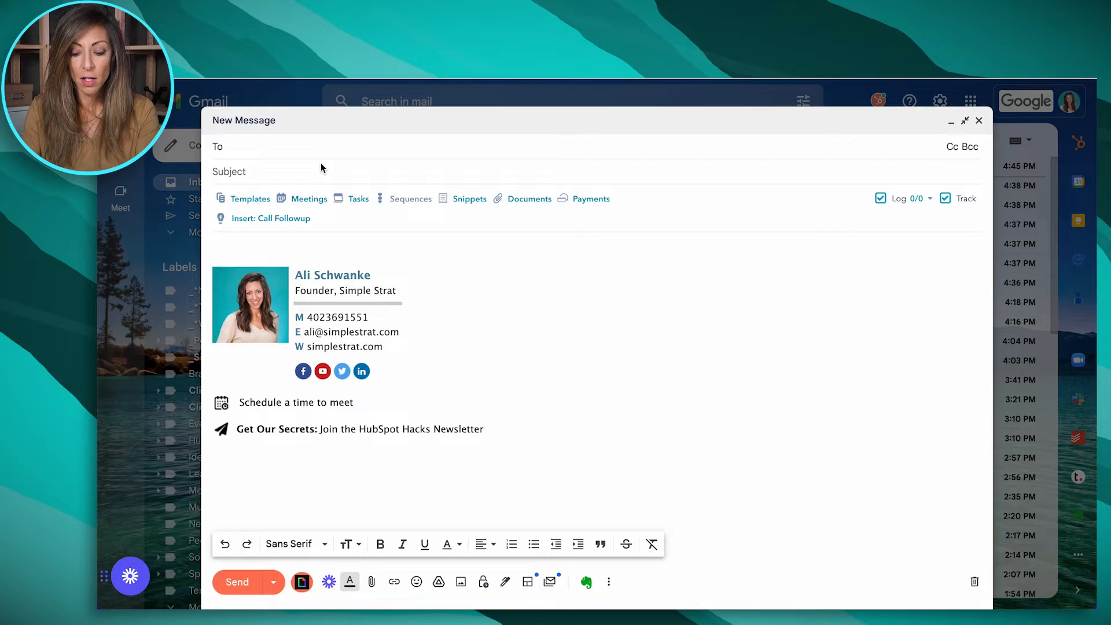
Address a new email to the saved contact 'alisonan' and preview HubSpot meeting scheduling options.
{"action": "type", "text": "alisonan"}
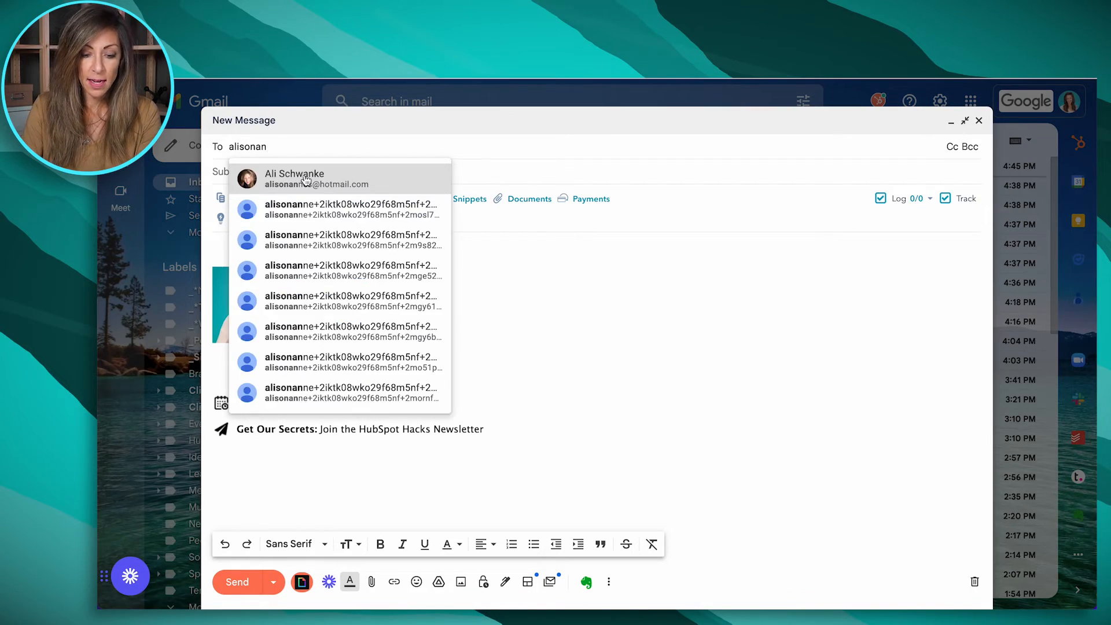
{"action": "left_click", "coordinate": [305, 177]}
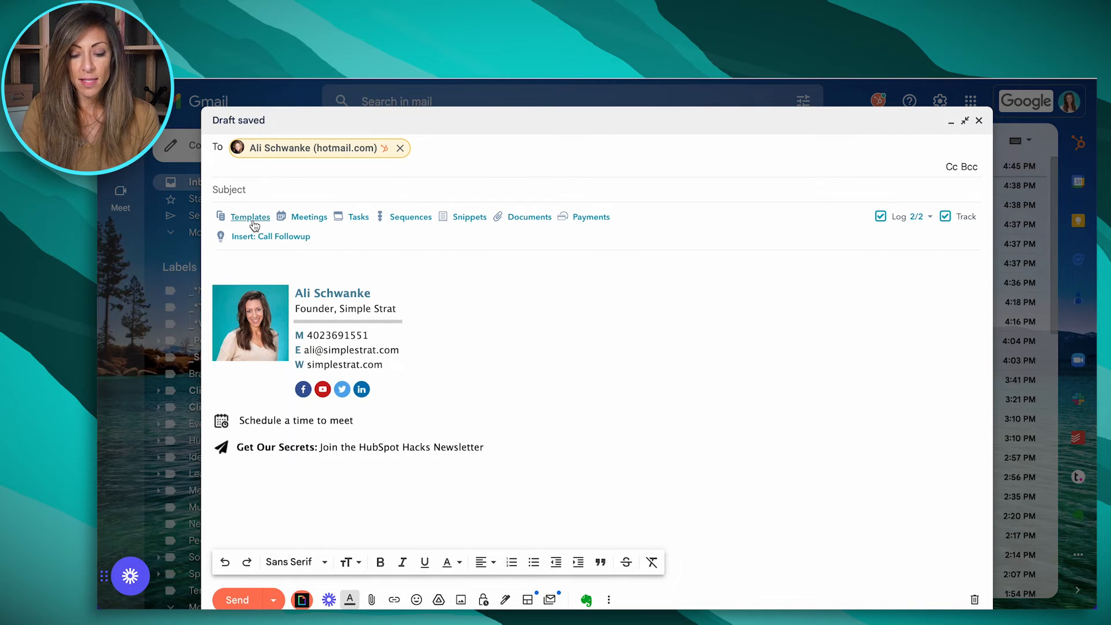
{"action": "left_click", "coordinate": [250, 216]}
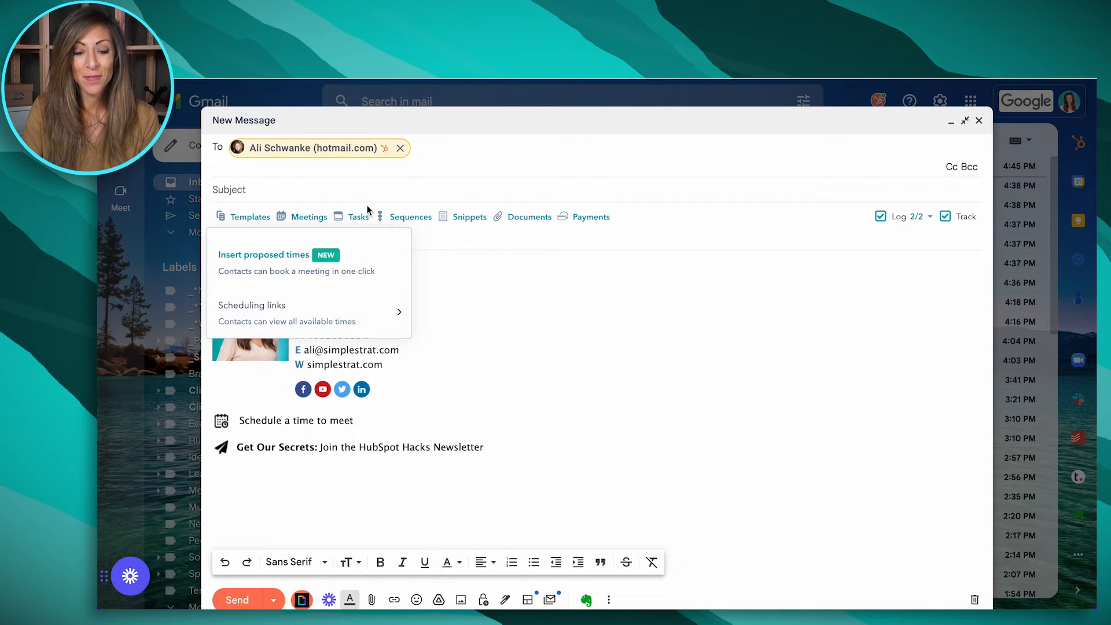
{"action": "left_click", "coordinate": [359, 216]}
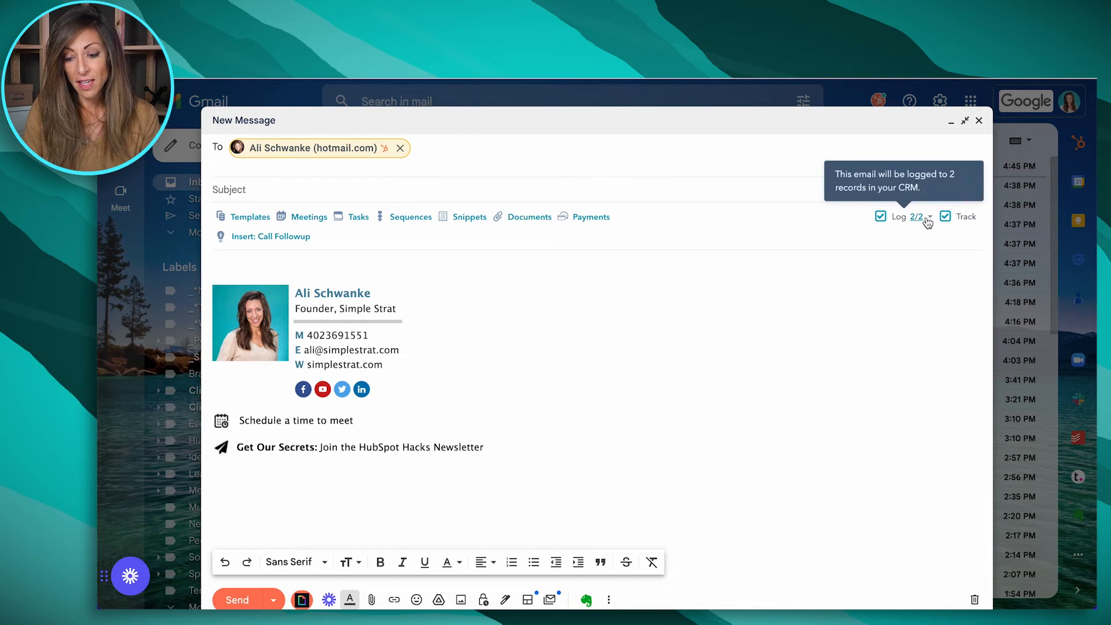
{"action": "left_click", "coordinate": [930, 217]}
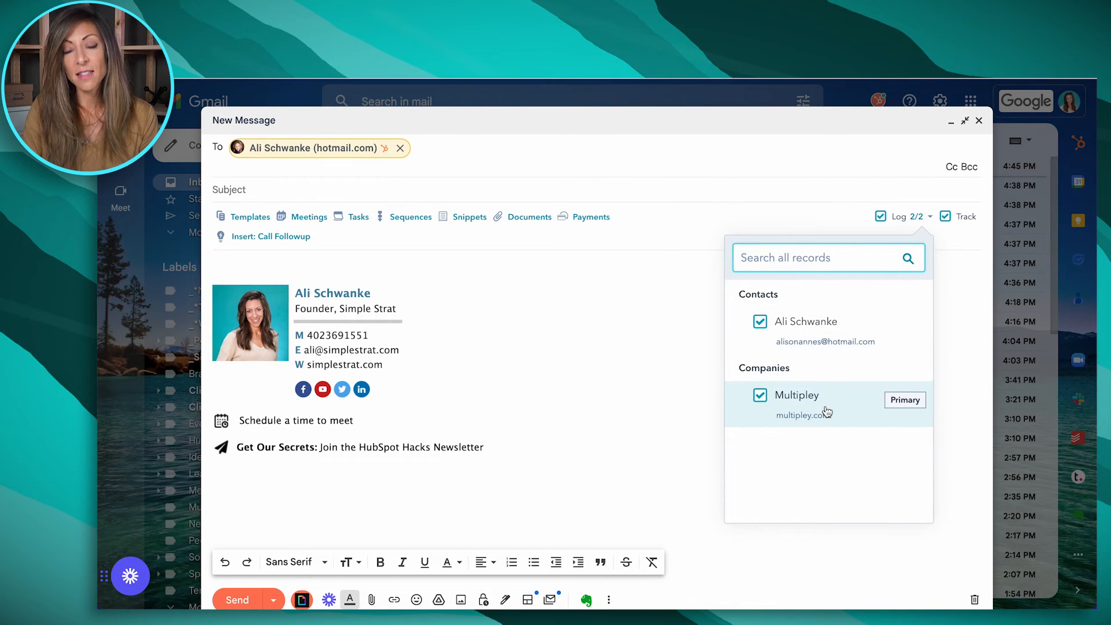
{"action": "mouse_move", "coordinate": [805, 414]}
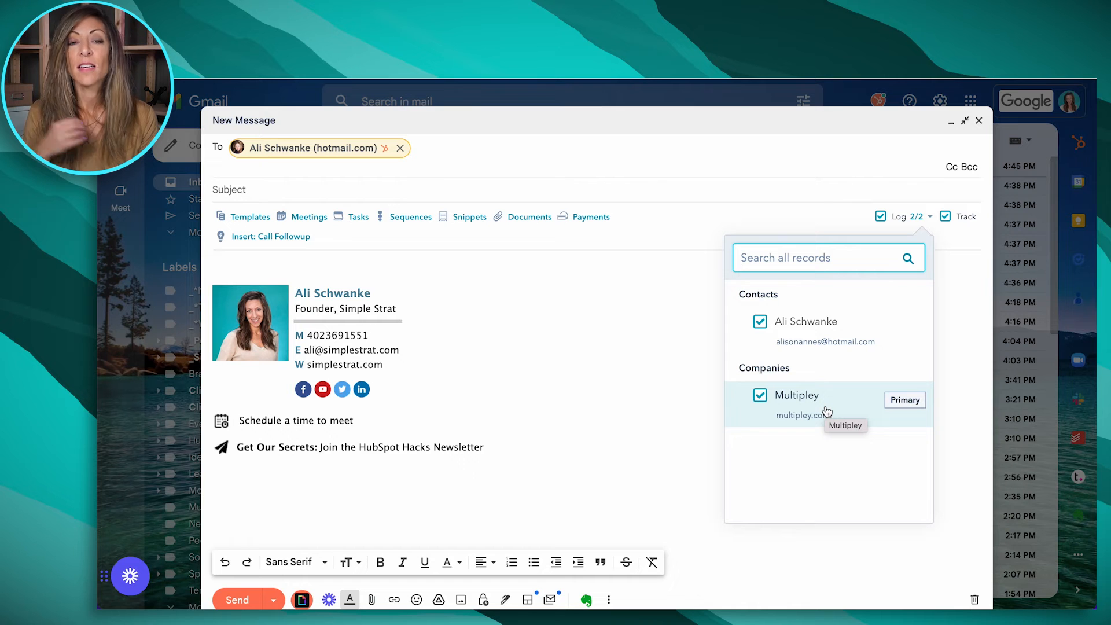
{"action": "mouse_move", "coordinate": [798, 304]}
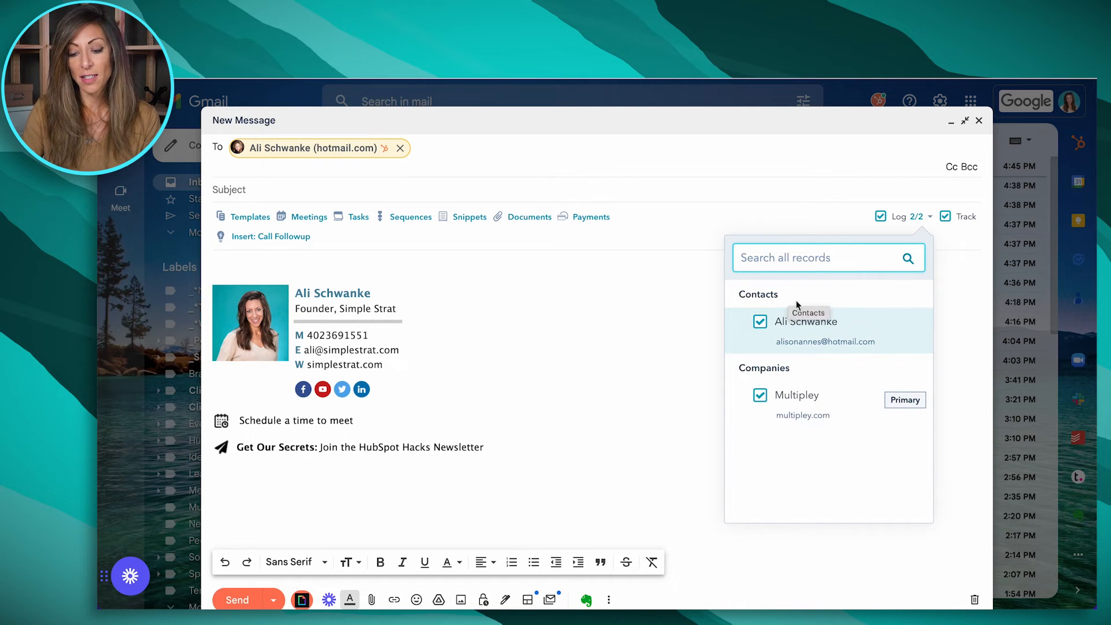
{"action": "left_click", "coordinate": [399, 148]}
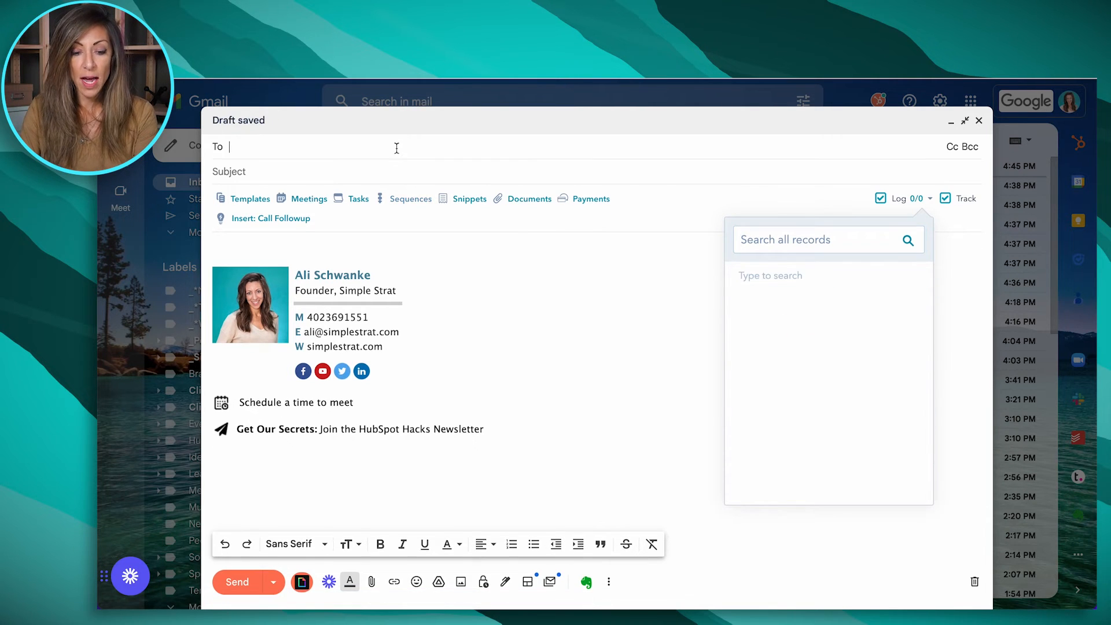
{"action": "type", "text": "test@123.com"}
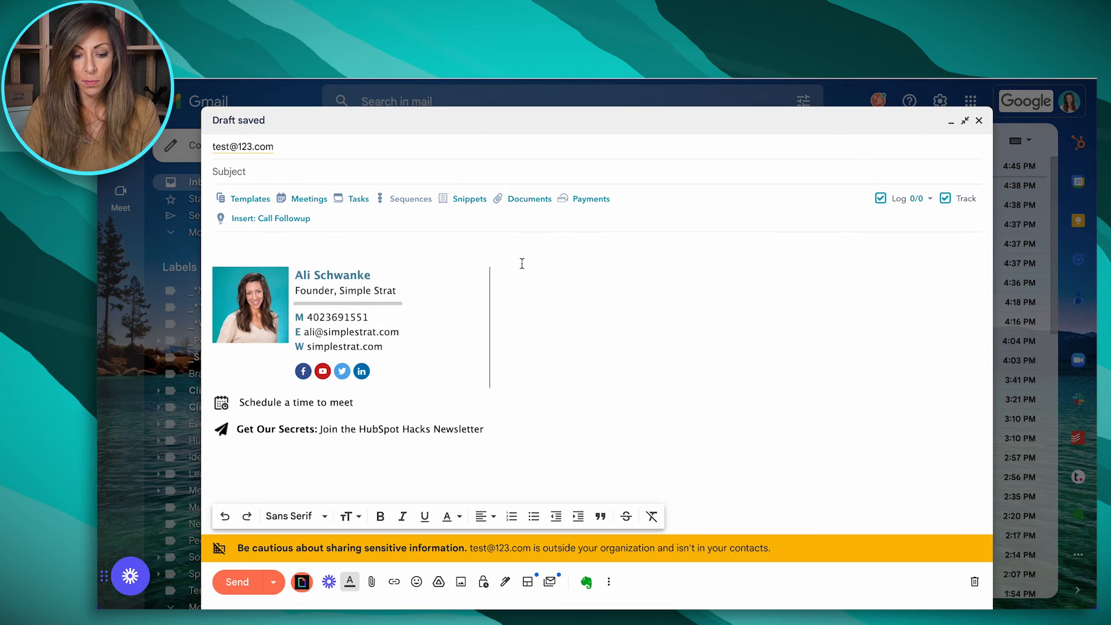
{"action": "left_click", "coordinate": [930, 198]}
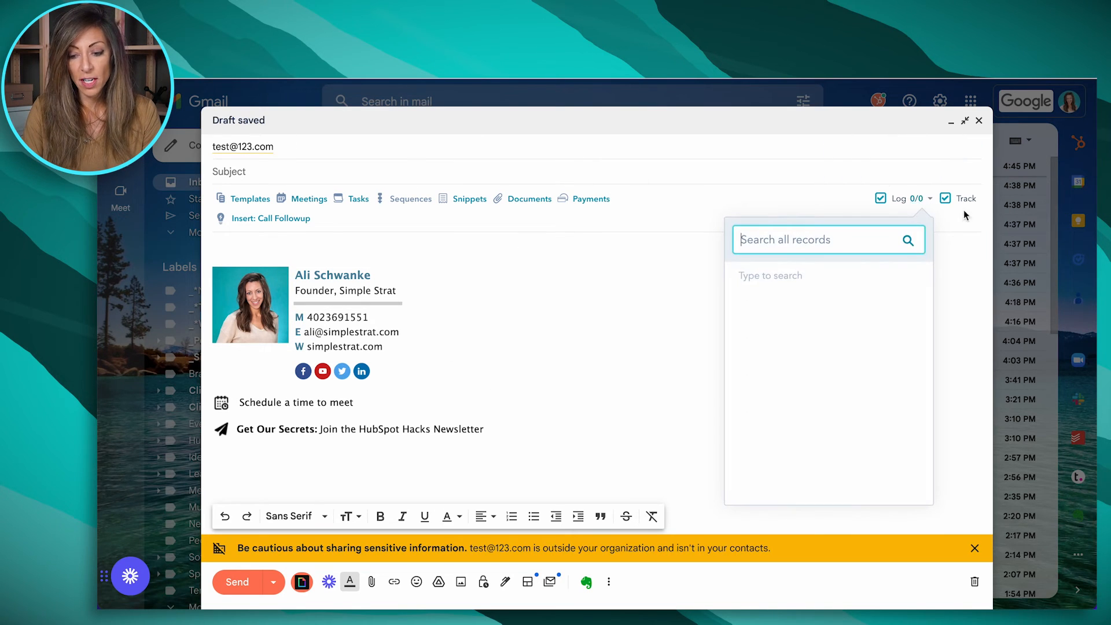
{"action": "mouse_move", "coordinate": [905, 236]}
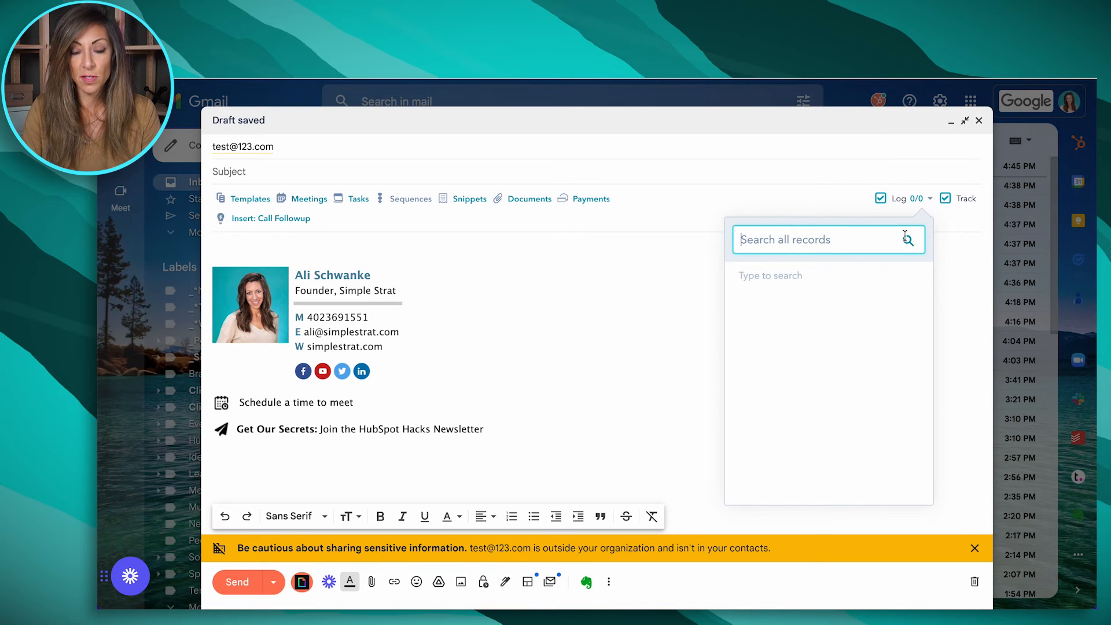